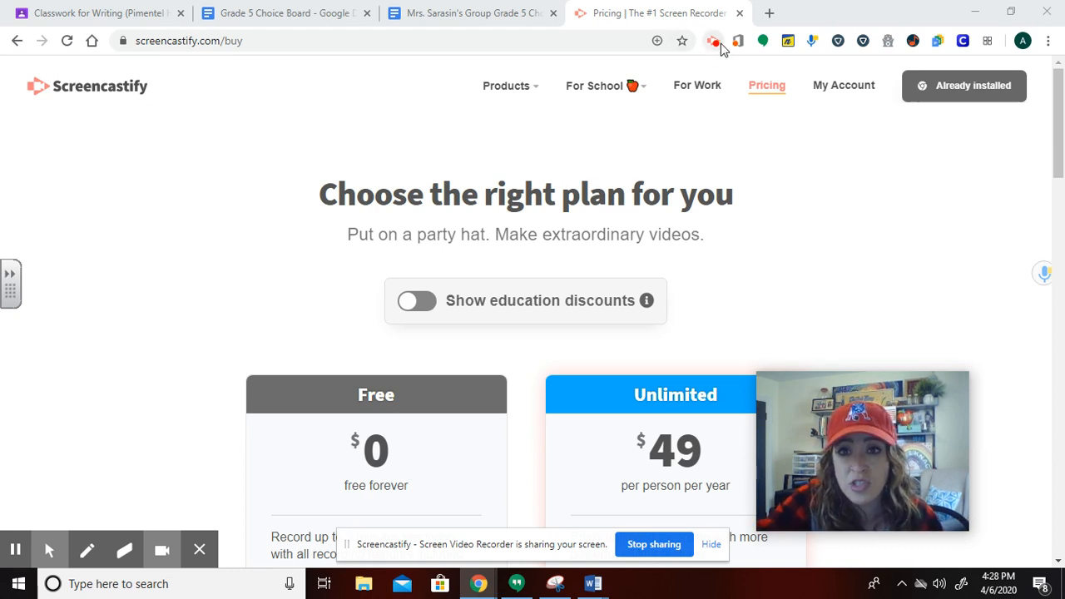
pyautogui.moveTo(840, 229)
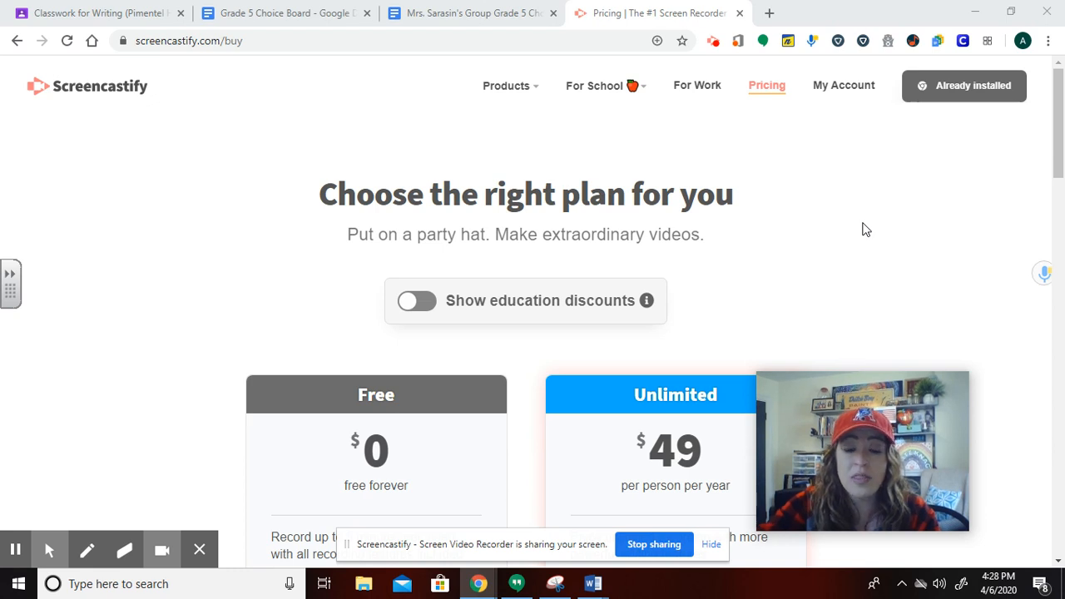
pyautogui.scroll(-3)
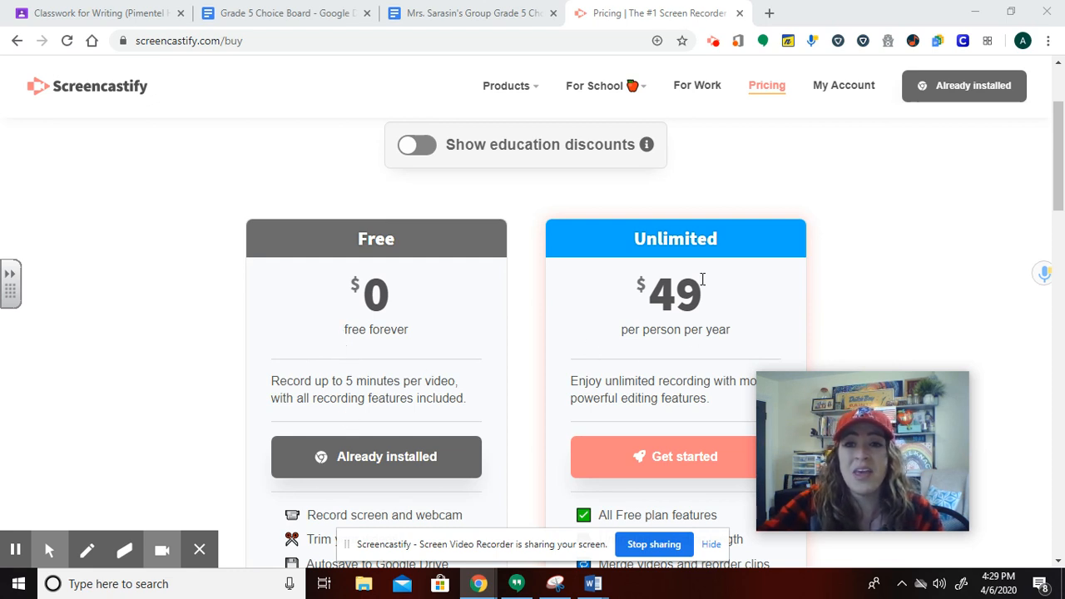
pyautogui.moveTo(695, 329)
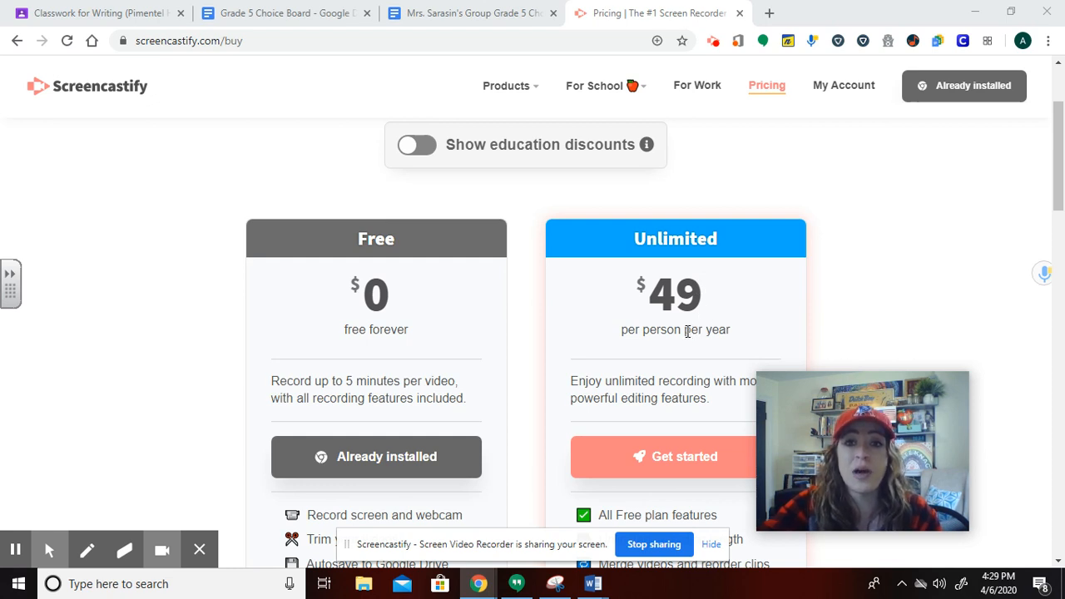
pyautogui.moveTo(691, 323)
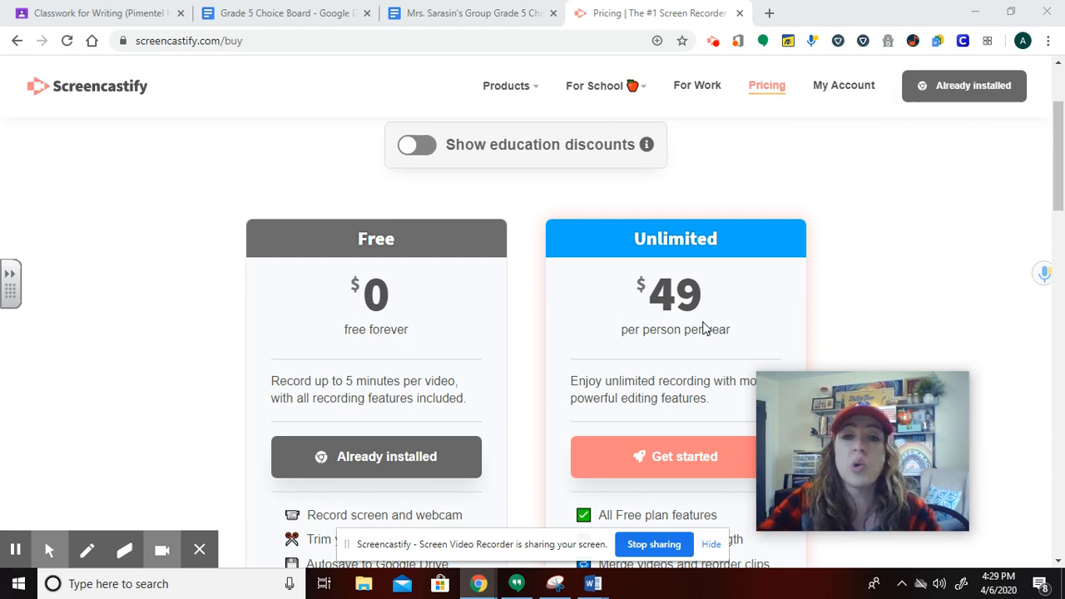
pyautogui.moveTo(763, 306)
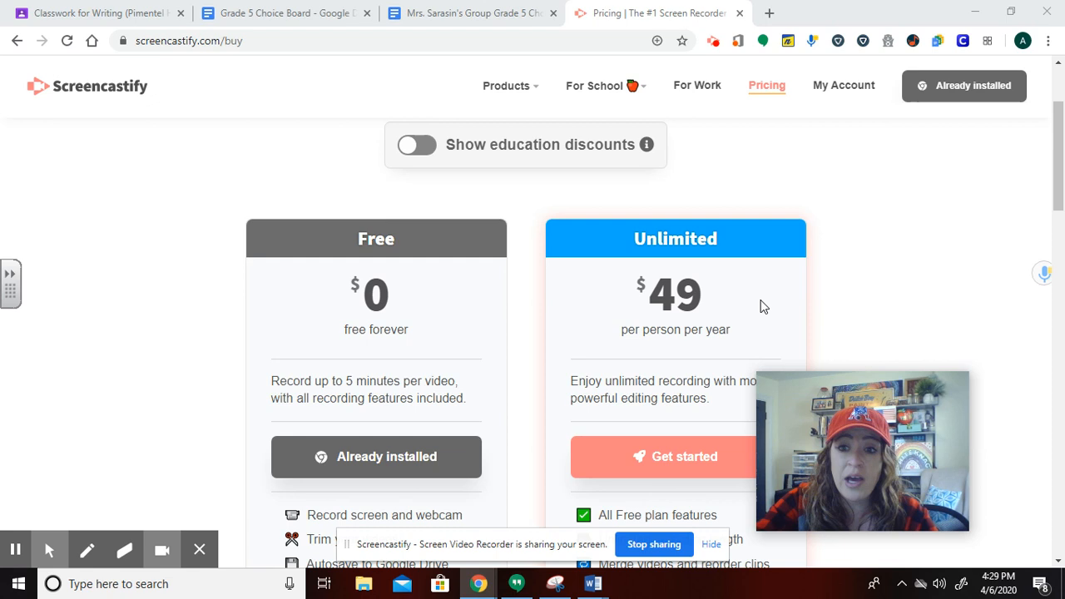